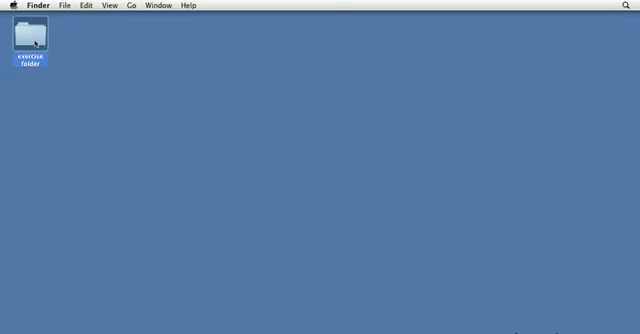
# Step: Open the exercise folder and expand the chapter folder to show its finished and working subfolders
pyautogui.doubleClick(32, 40)
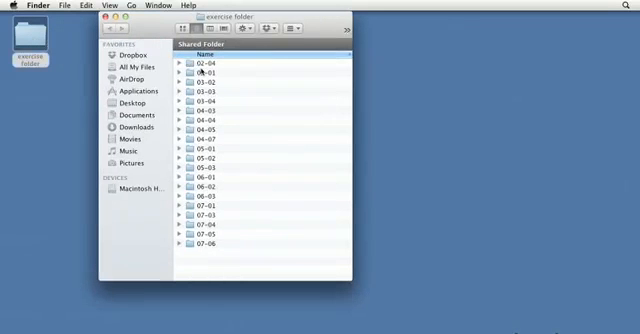
pyautogui.click(180, 198)
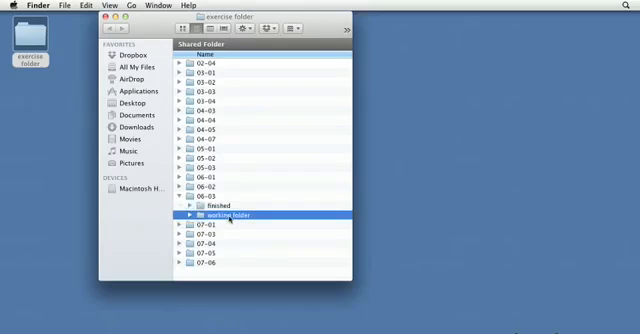
# Step: Drag the working folder onto the desktop to make a copy there
pyautogui.moveTo(230, 214); pyautogui.dragTo(44, 76)
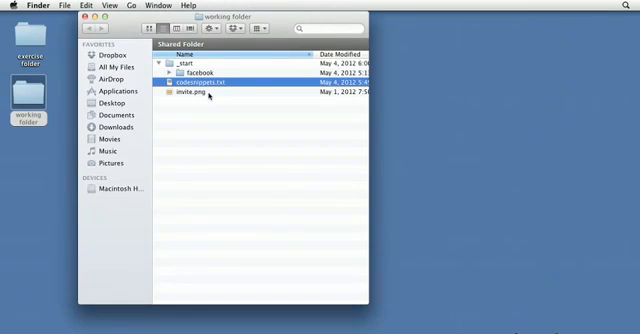
# Step: Launch Transmit from a Spotlight search for 'tran' and connect to the server
pyautogui.click(632, 8)
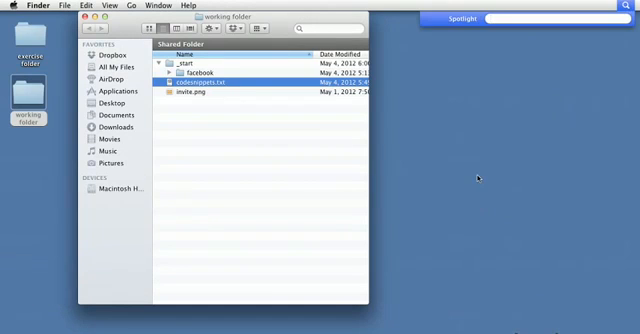
pyautogui.write('tran')
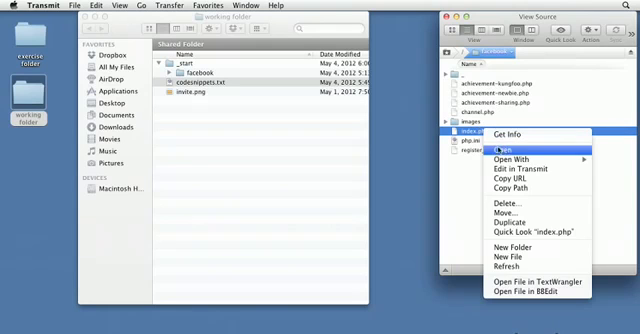
# Step: Download index.php from the server and open it in BBEdit to review its HTML code
pyautogui.click(488, 146)
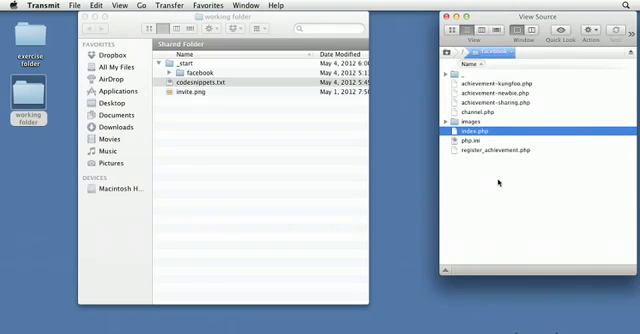
pyautogui.doubleClick(488, 132)
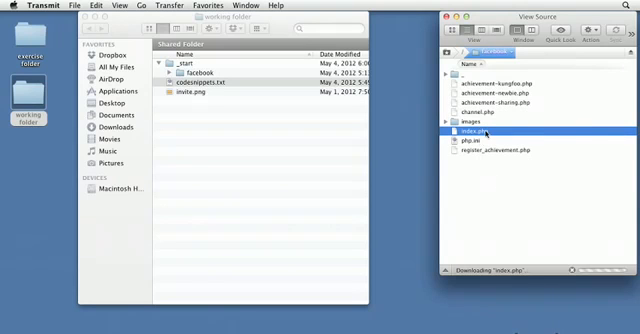
pyautogui.doubleClick(484, 132)
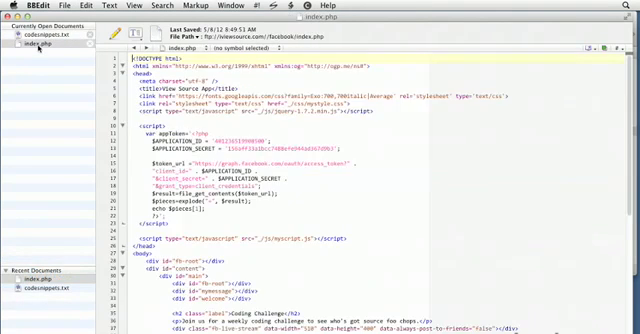
pyautogui.scroll(-3)
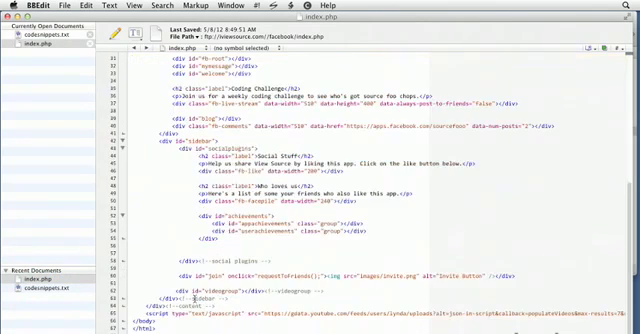